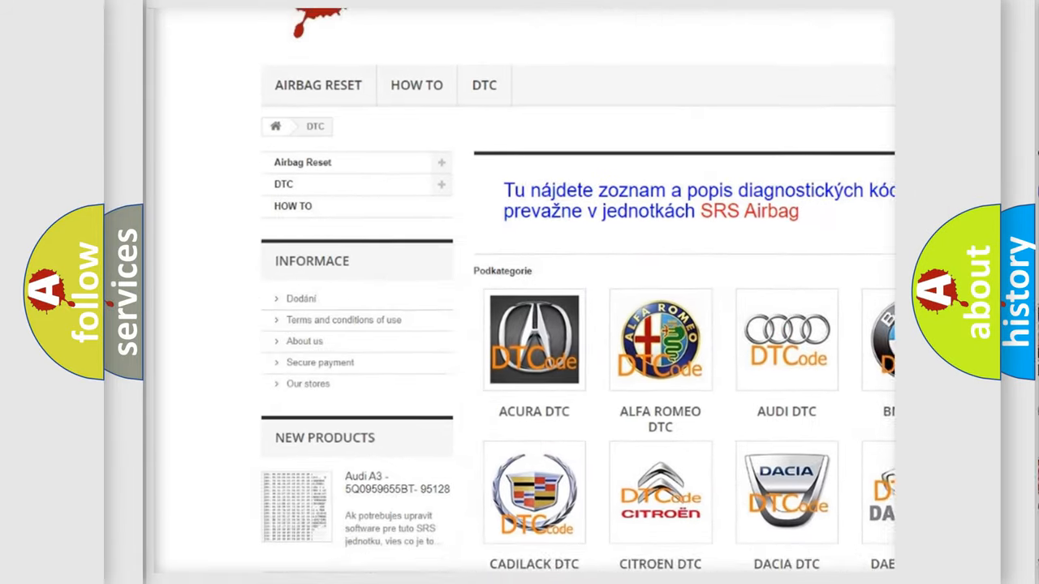
# Step: Advance to the Cause slide listing unregistered key ID, keyless key fault, and KOS-ECU malfunction
pyautogui.scroll(-3)
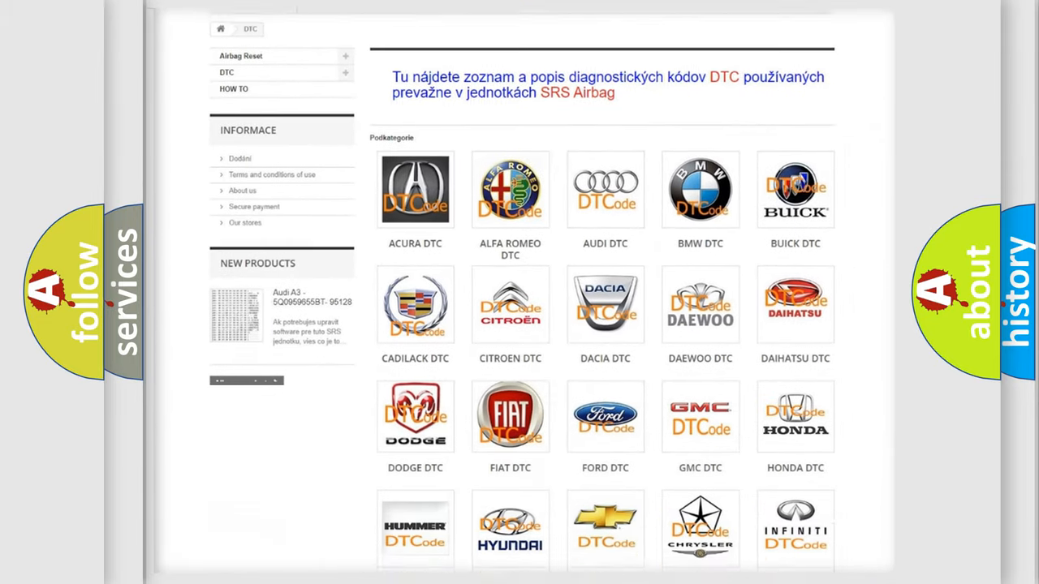
pyautogui.scroll(-3)
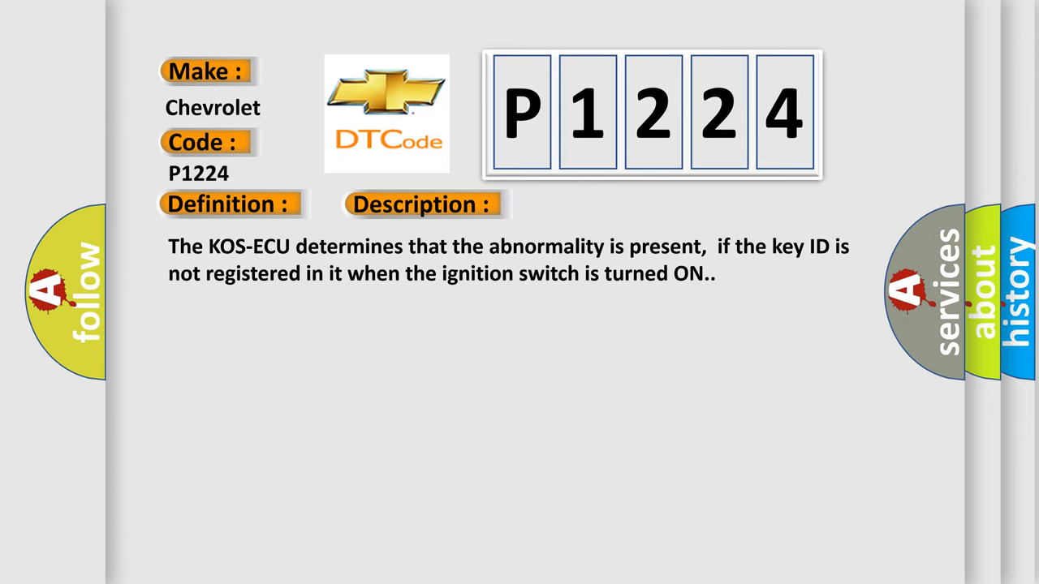
pyautogui.click(595, 204)
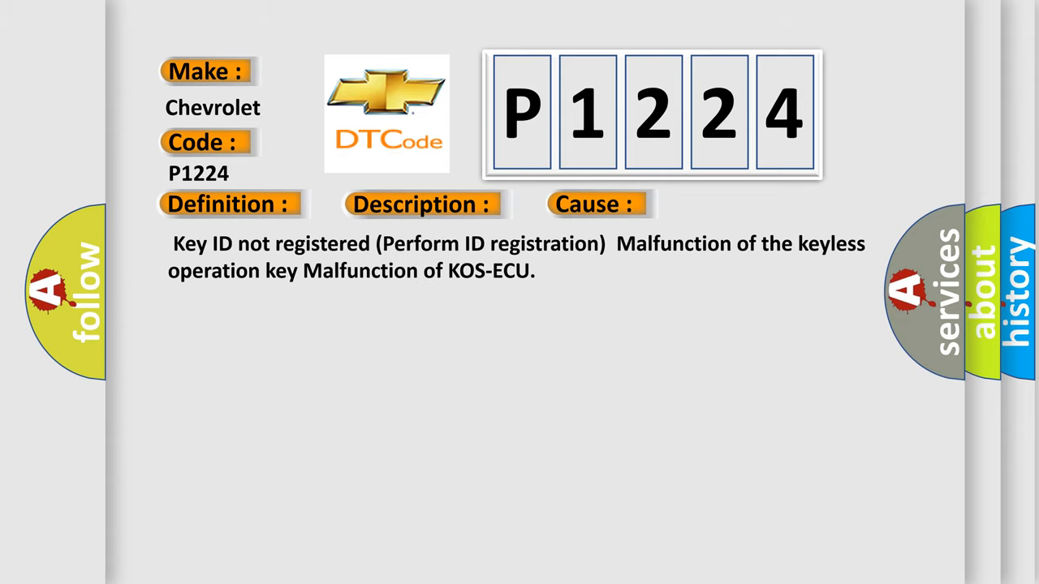